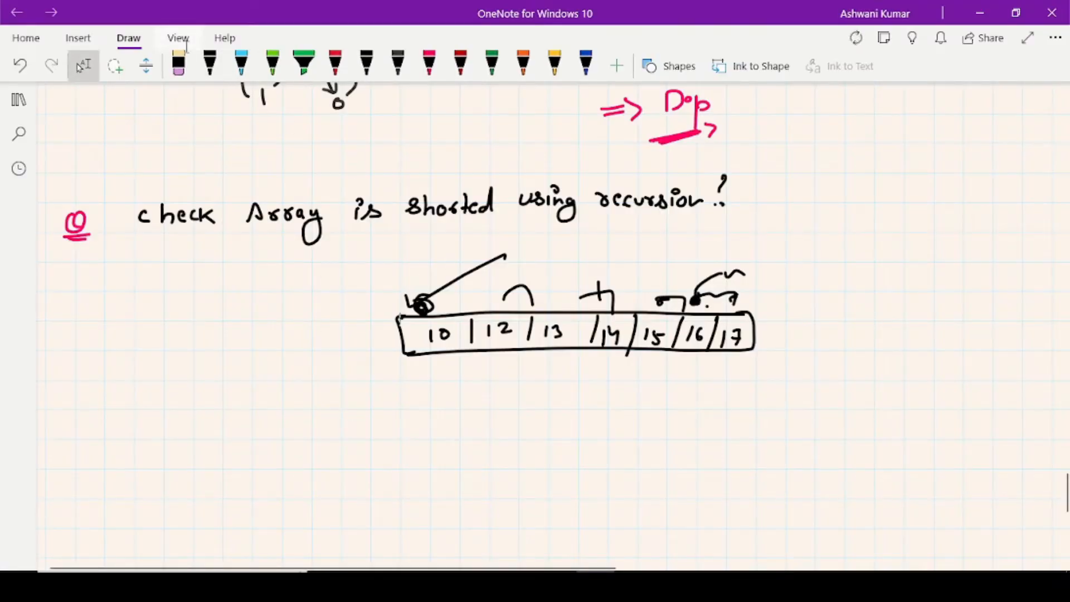
Erase the old ink above the 10–17 array and switch to the black pen.
click(179, 65)
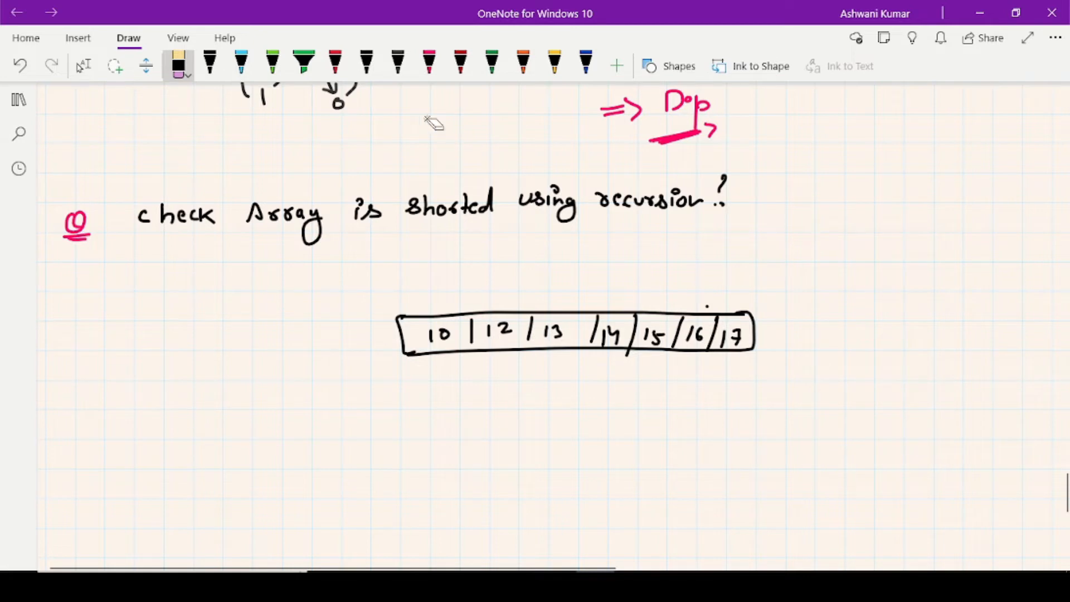
click(398, 63)
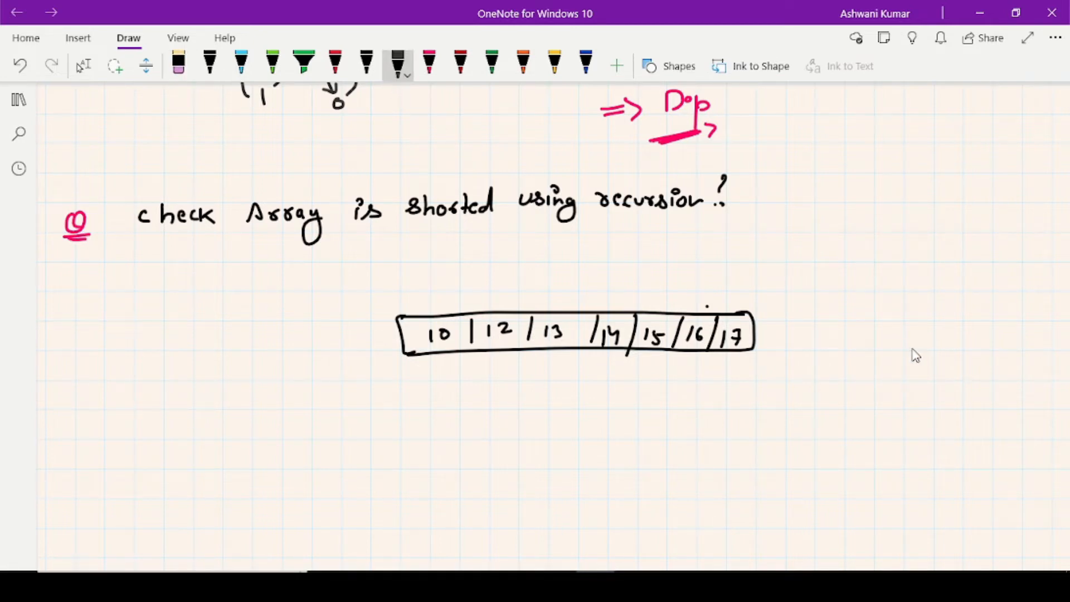
mouse_move(247, 386)
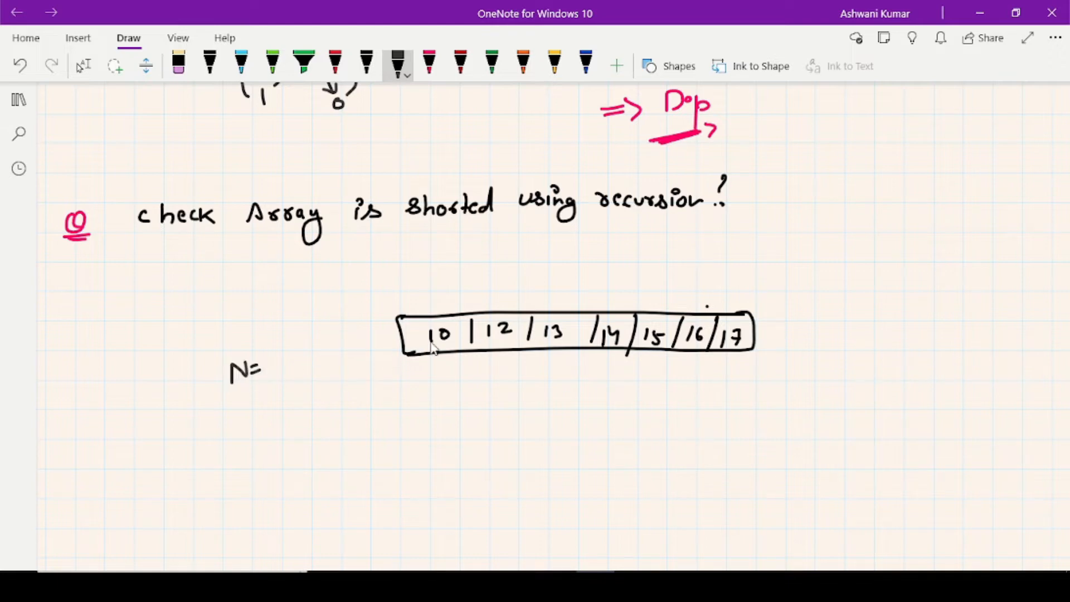
mouse_move(732, 352)
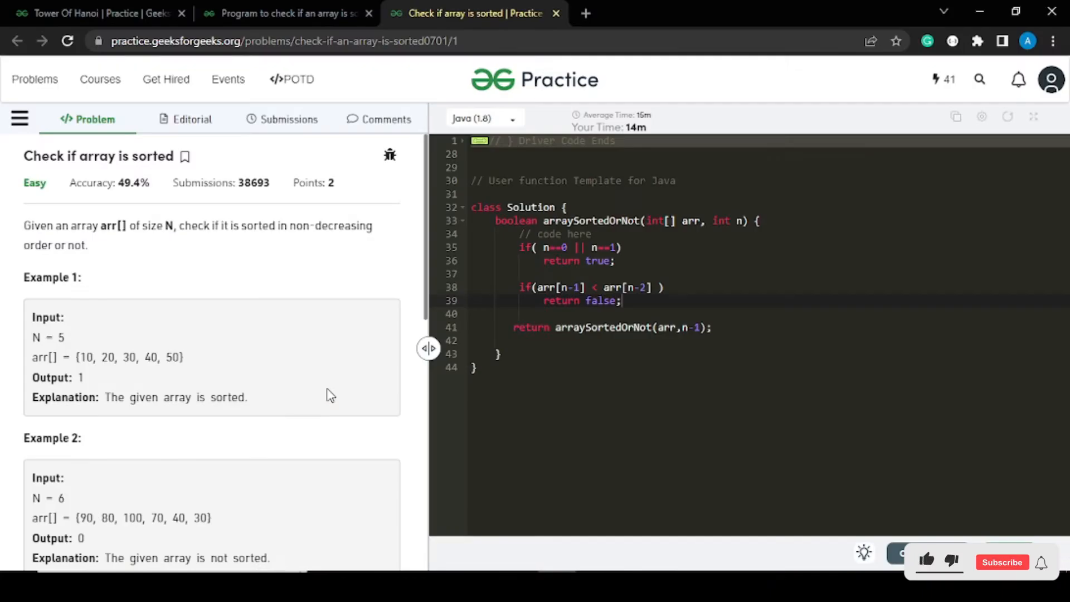
mouse_move(1034, 121)
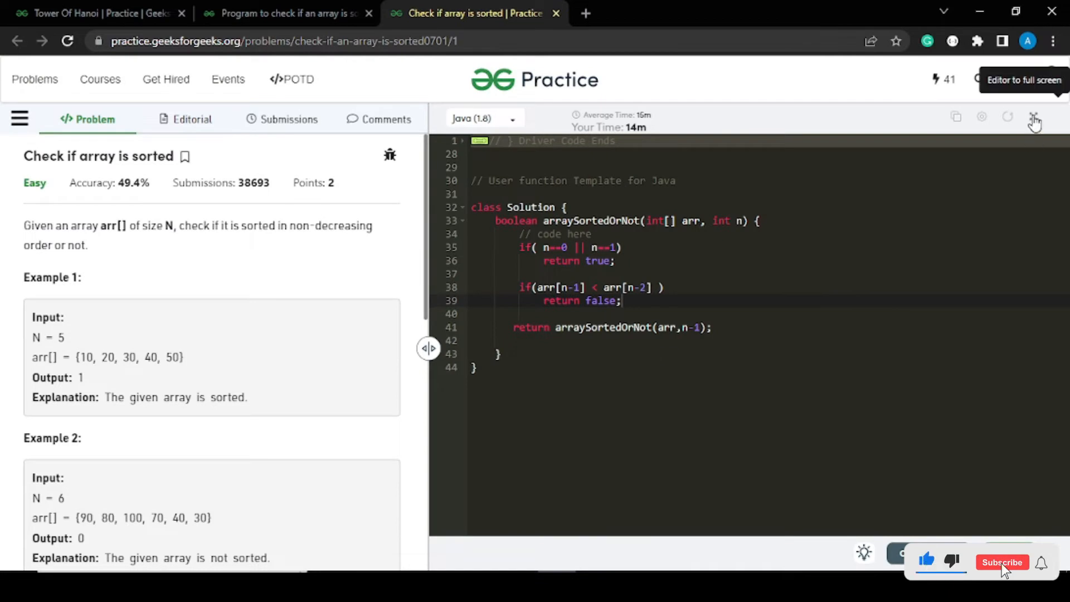
Expand the arraySortedOrNot Java code editor to full screen.
click(1034, 121)
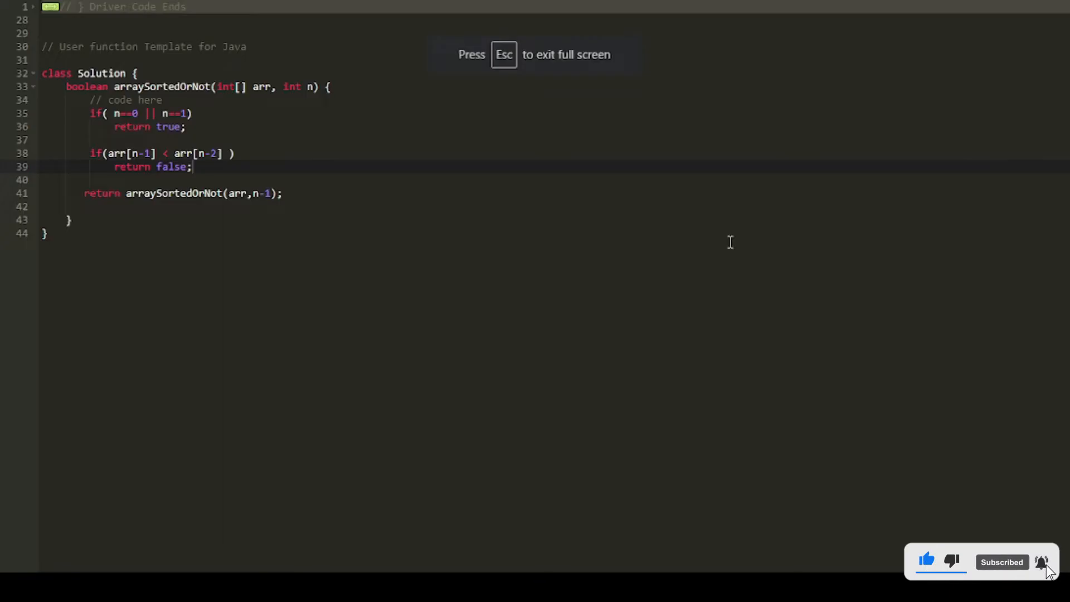
click(188, 127)
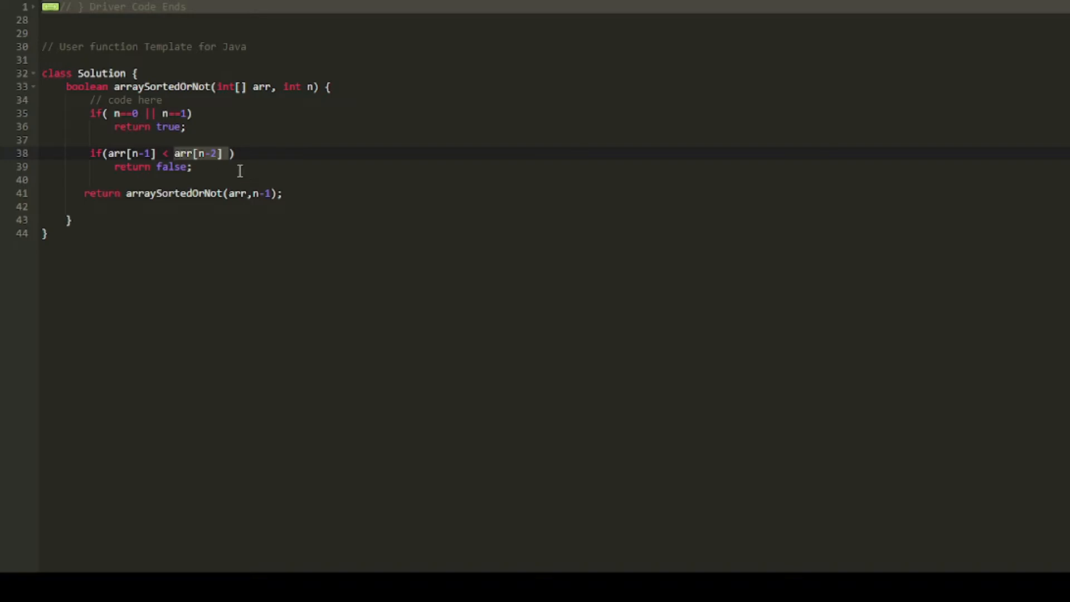
mouse_move(236, 137)
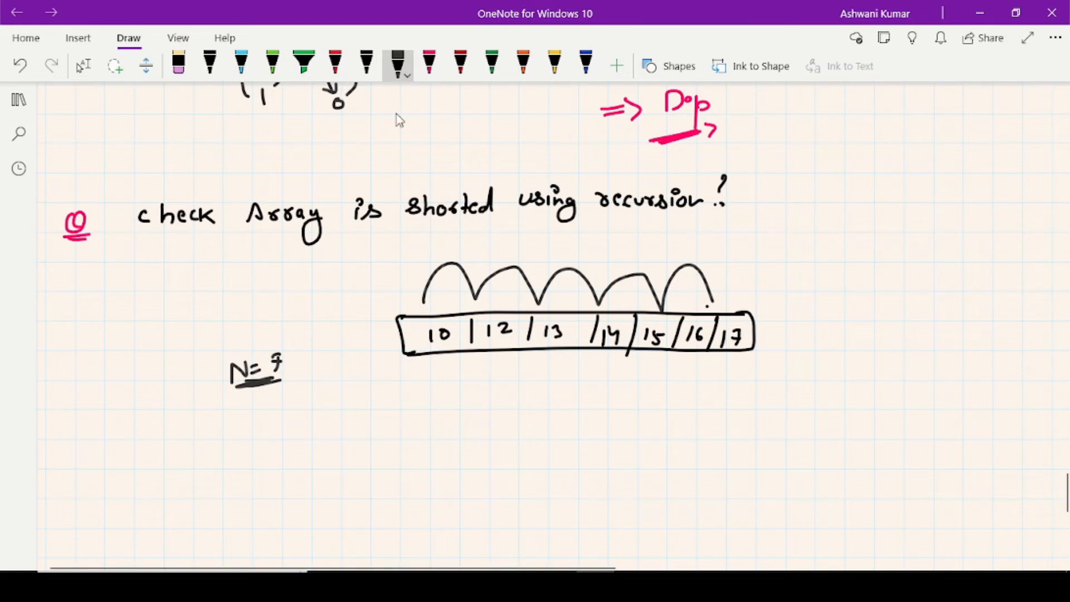
Draw arcs linking adjacent array cells and write N=7 beneath the sketch.
click(555, 66)
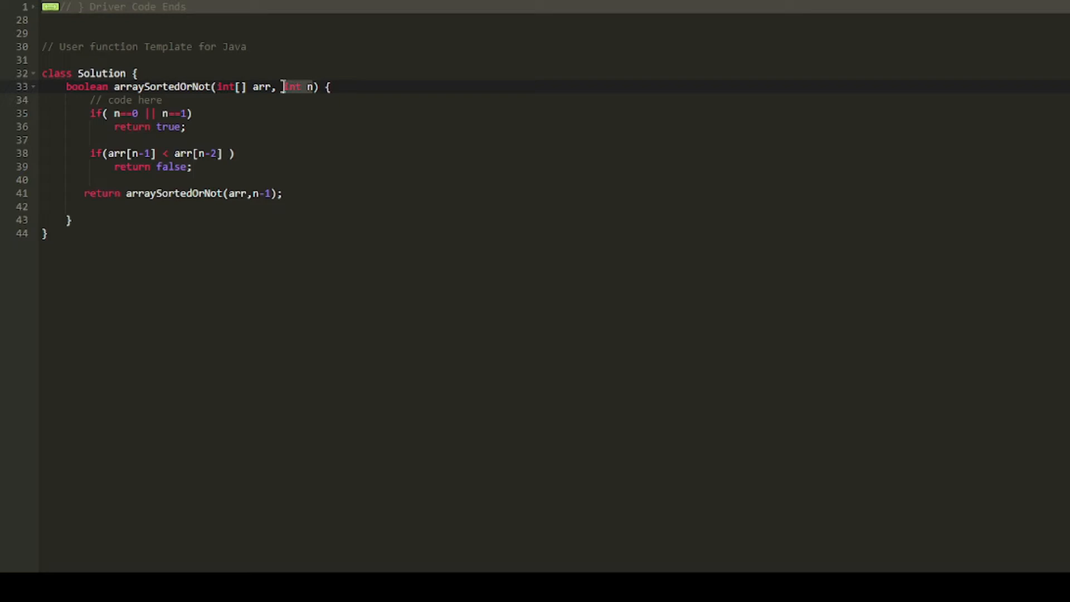
mouse_move(283, 117)
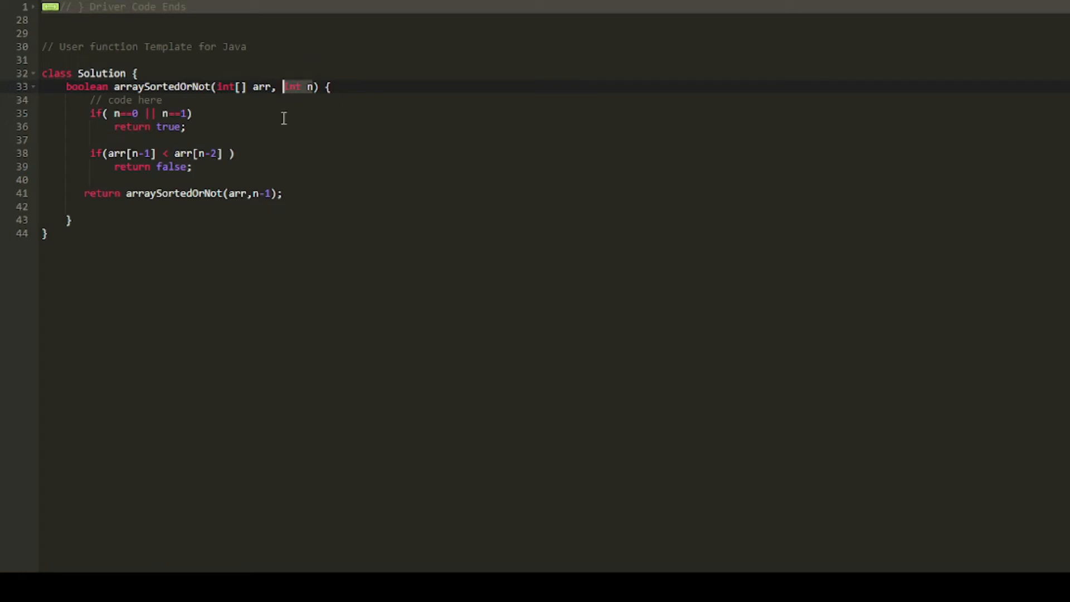
mouse_move(308, 97)
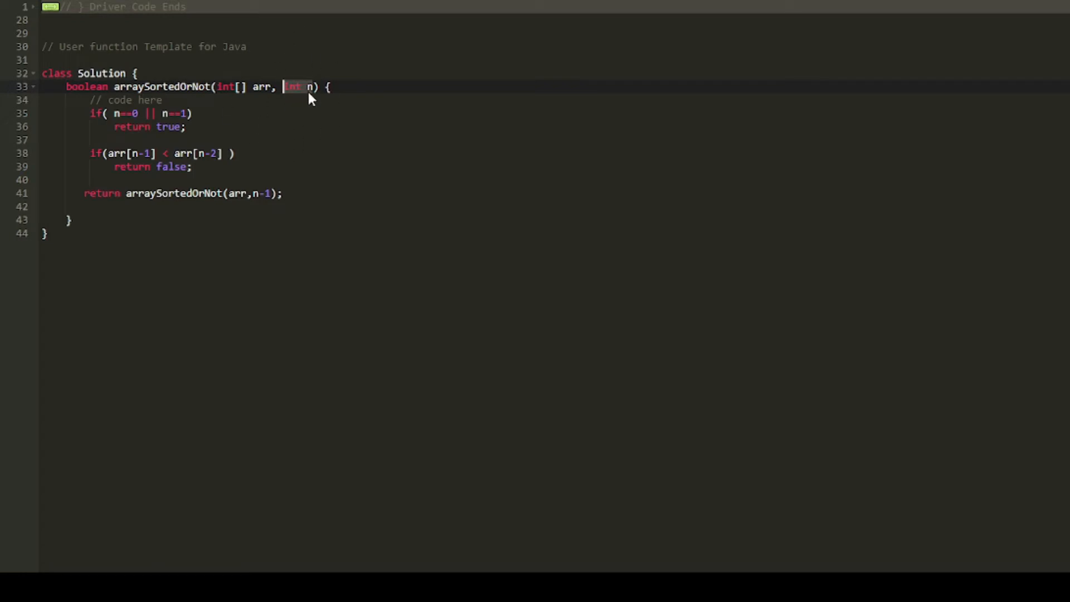
Exit full screen, highlight the Example 1 input, and open the practice problem list.
click(124, 193)
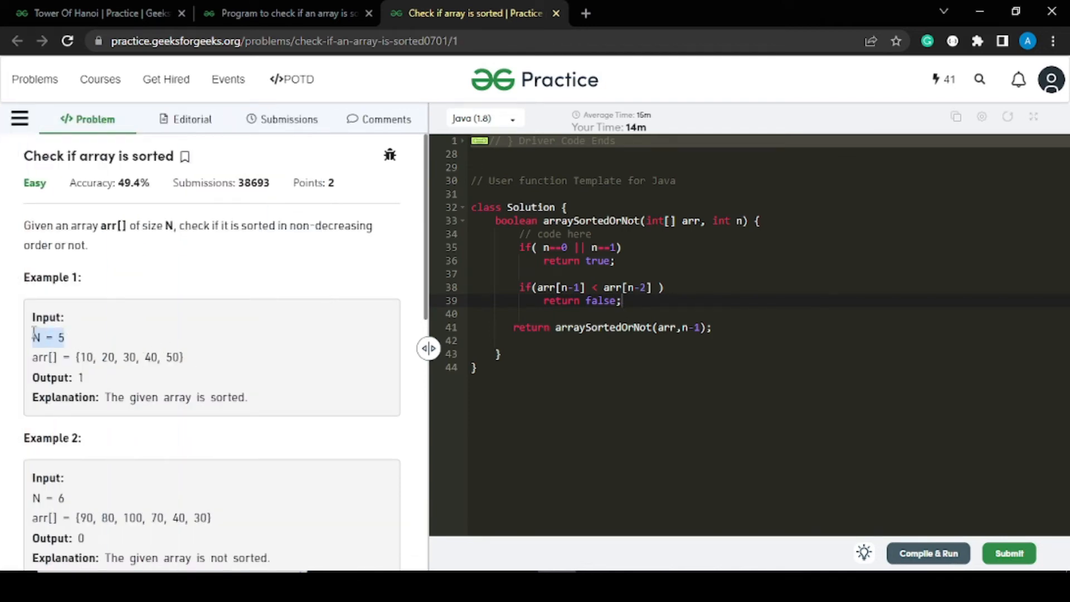
mouse_move(217, 361)
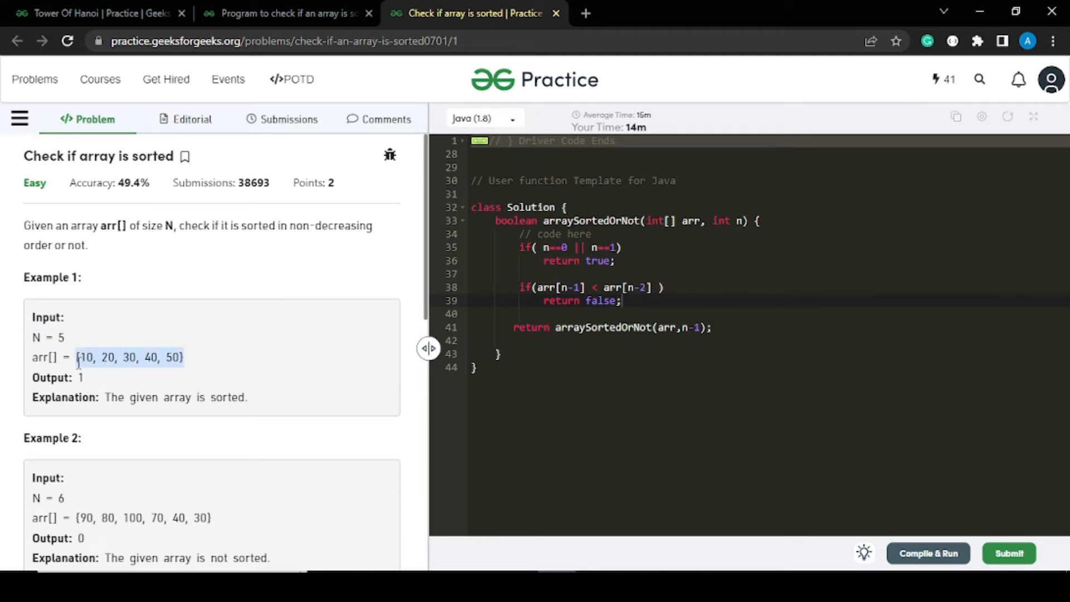
mouse_move(100, 303)
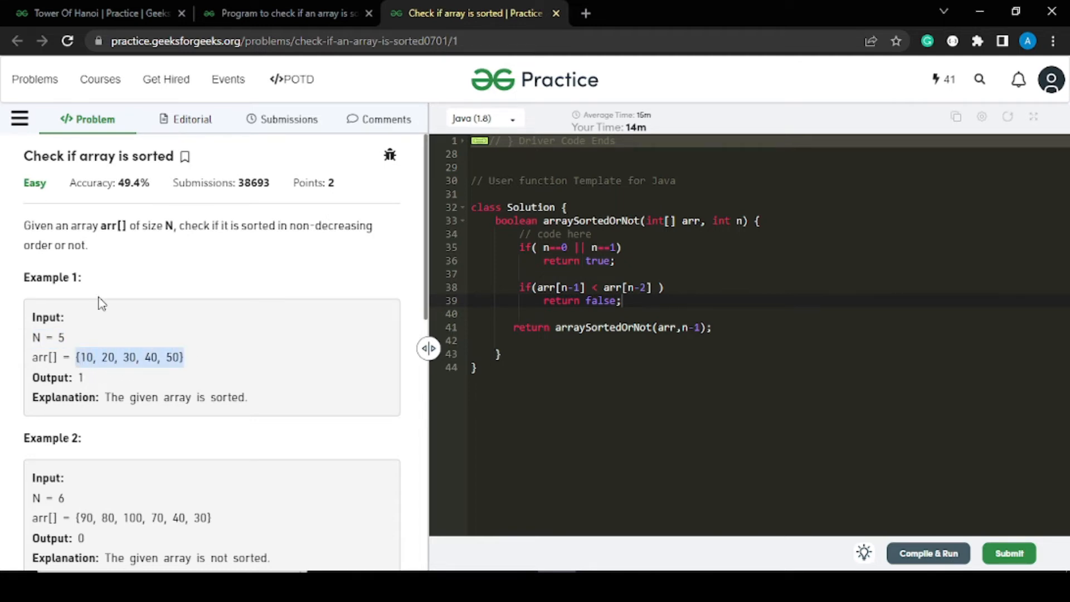
mouse_move(227, 335)
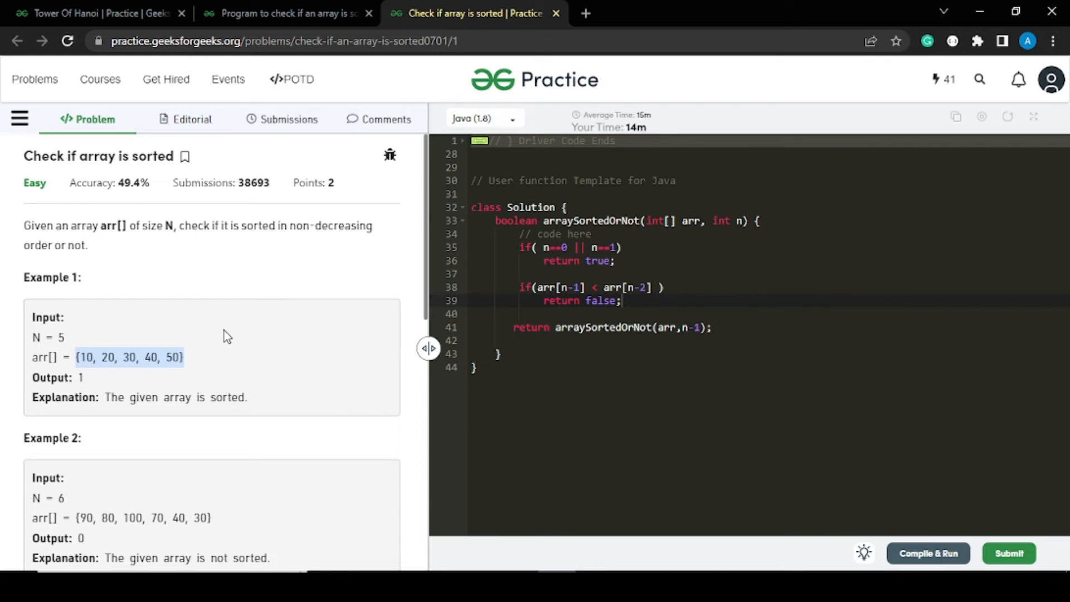
mouse_move(286, 358)
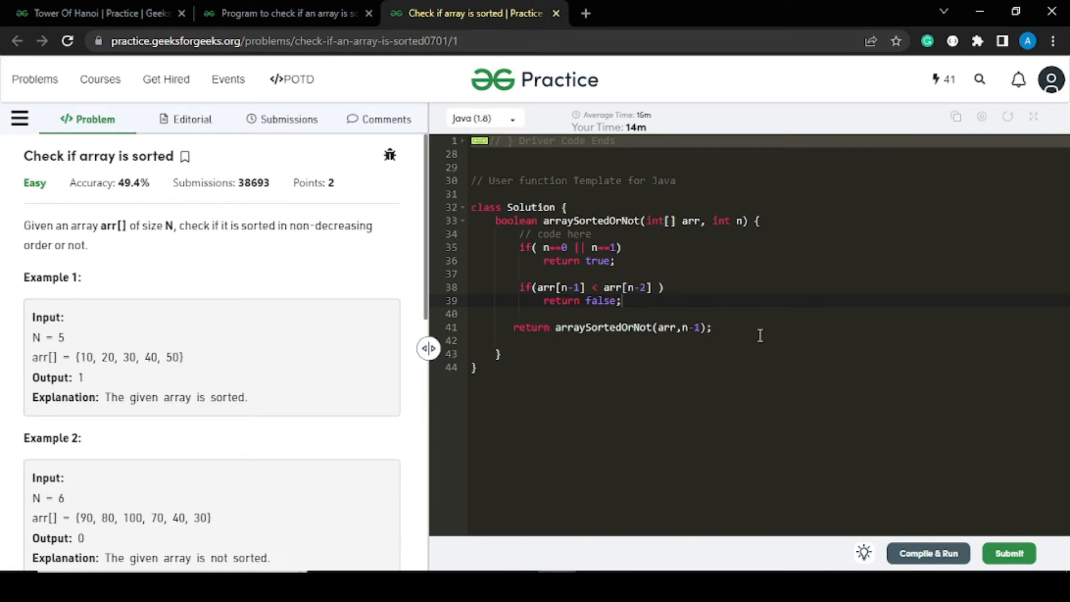
mouse_move(456, 7)
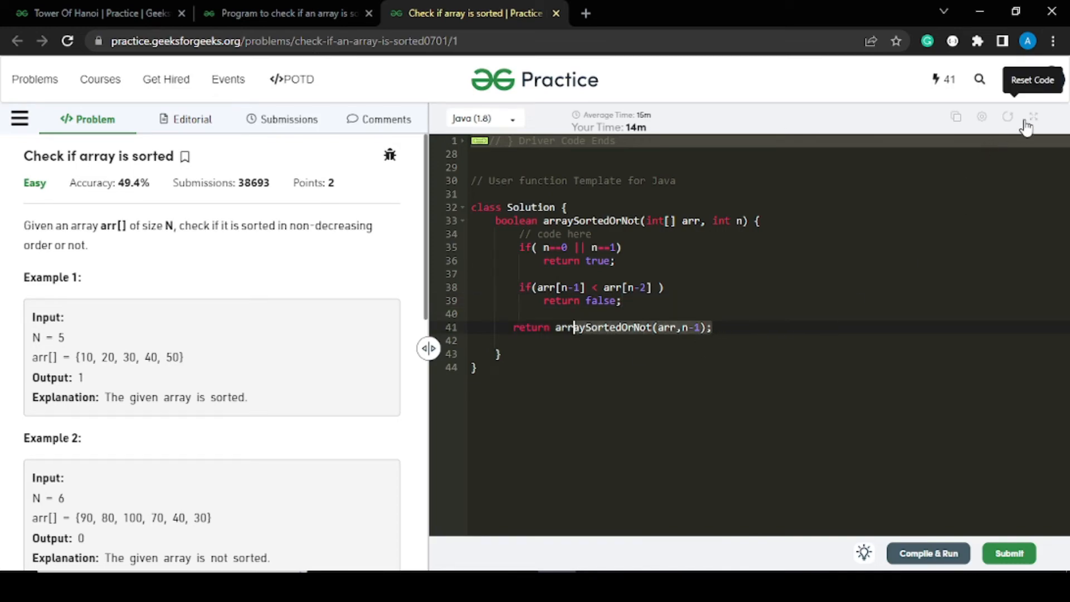
click(1033, 116)
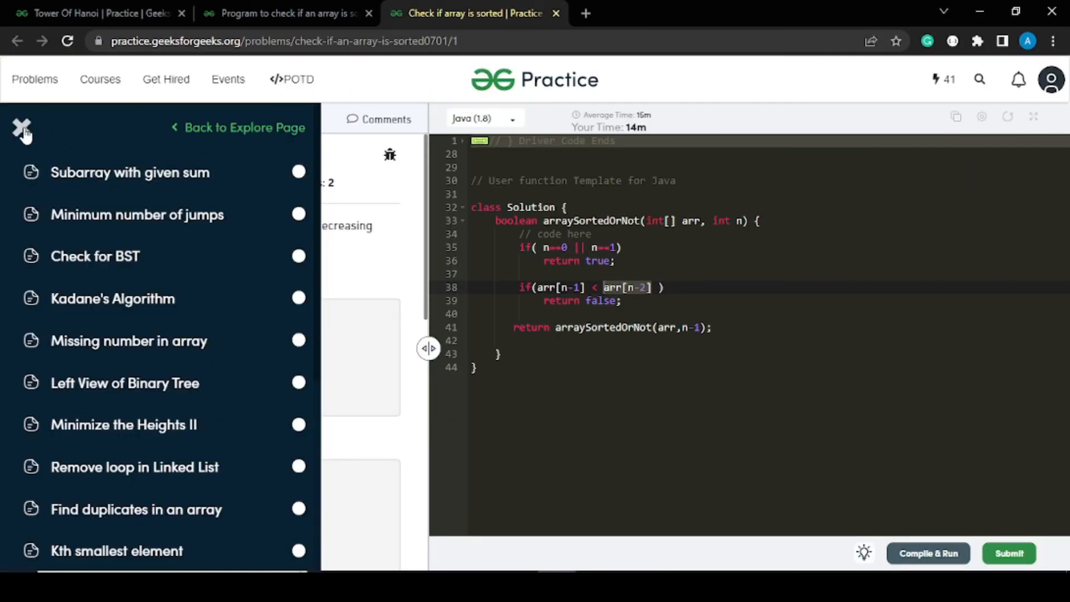
Close the practice problem list and return to the arraySortedOrNot coding page.
click(22, 128)
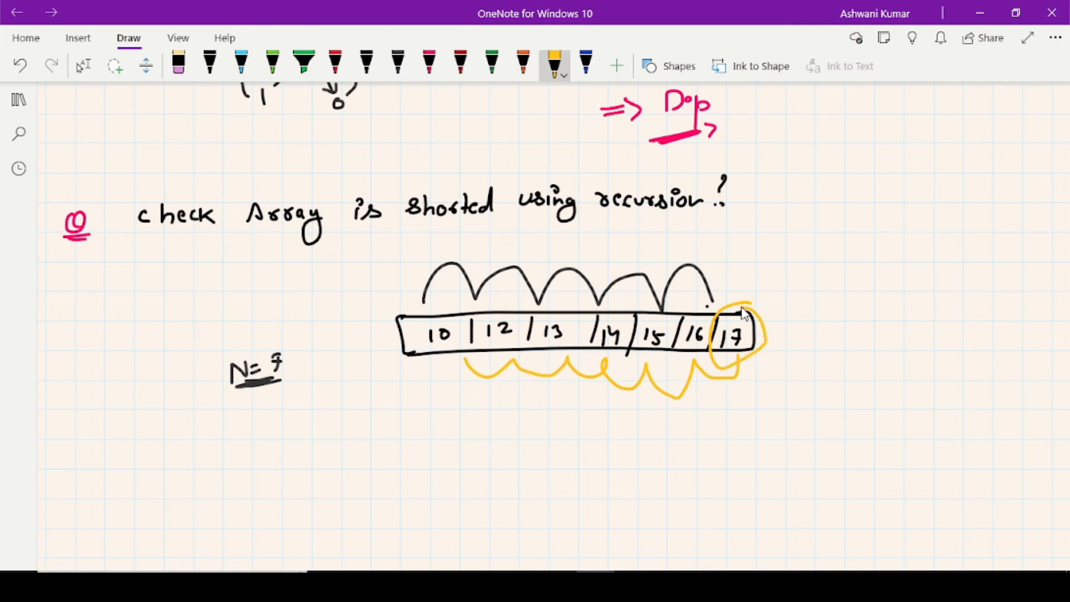
mouse_move(774, 314)
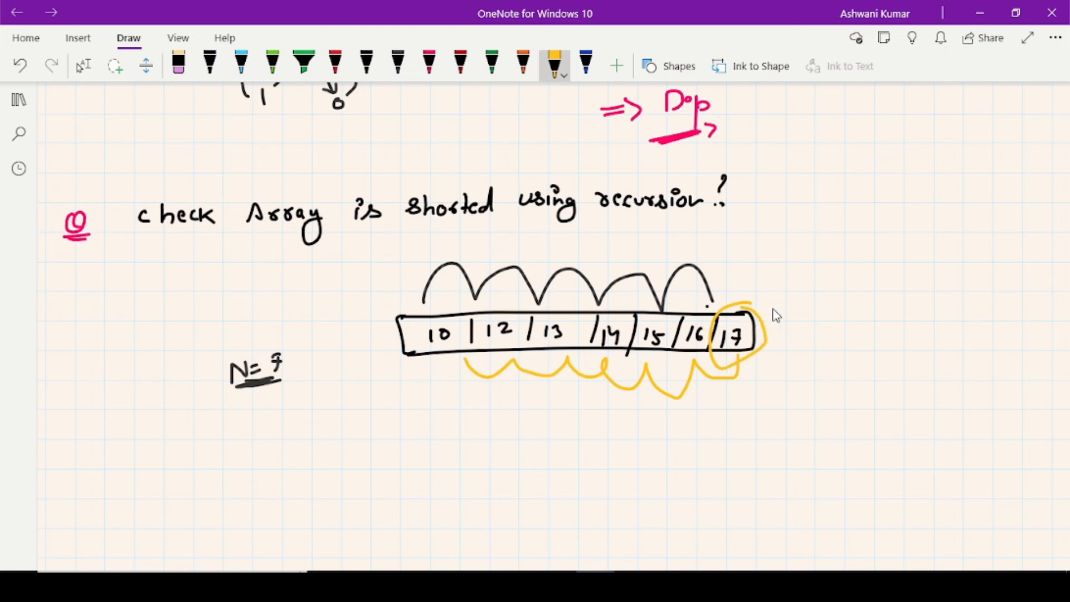
key(alt+tab)
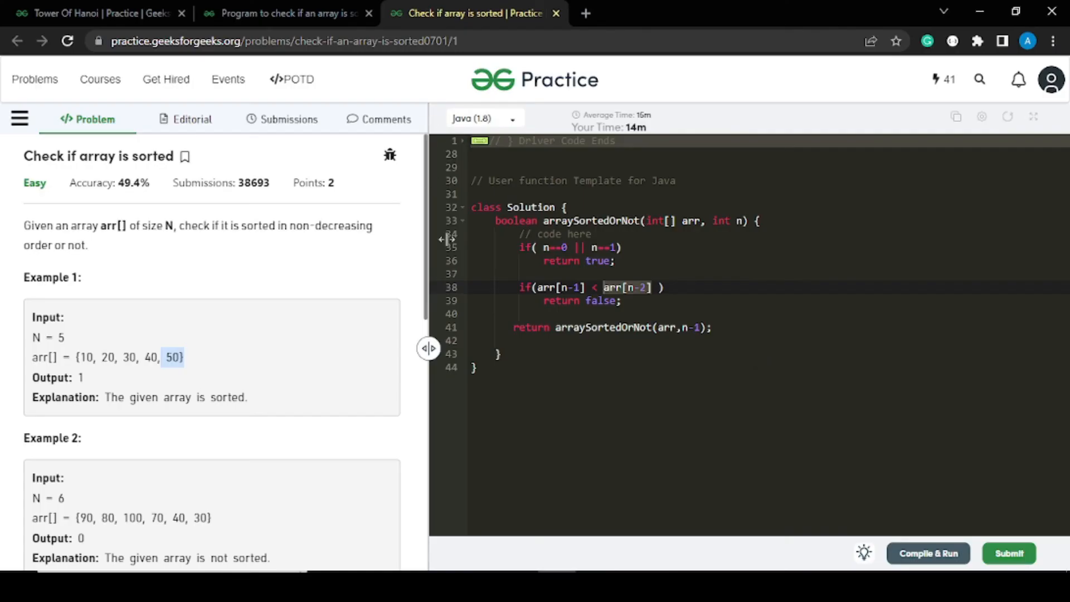
click(511, 260)
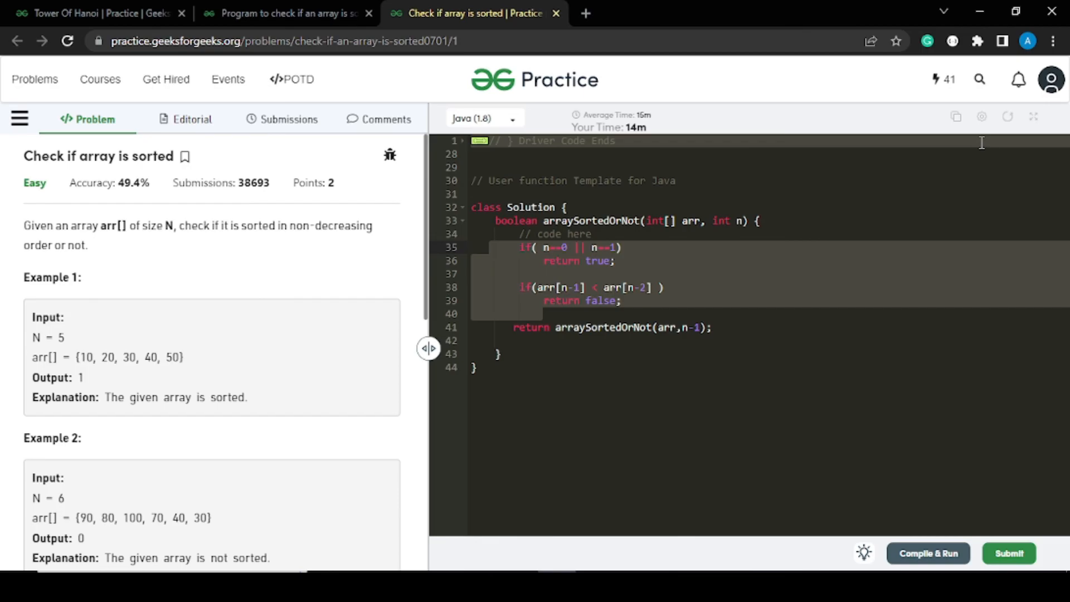
click(1034, 116)
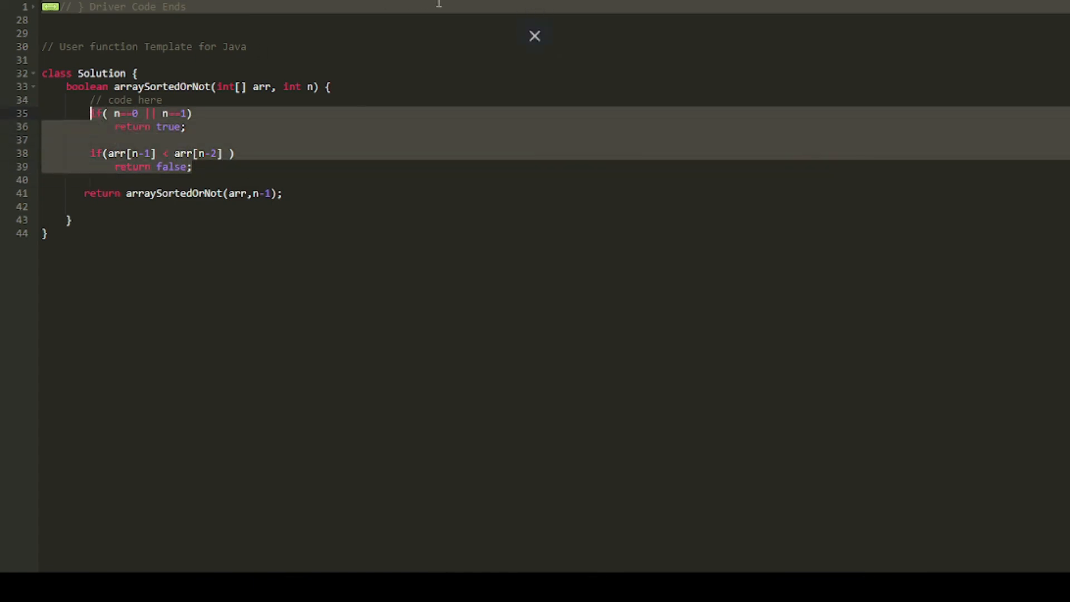
click(535, 36)
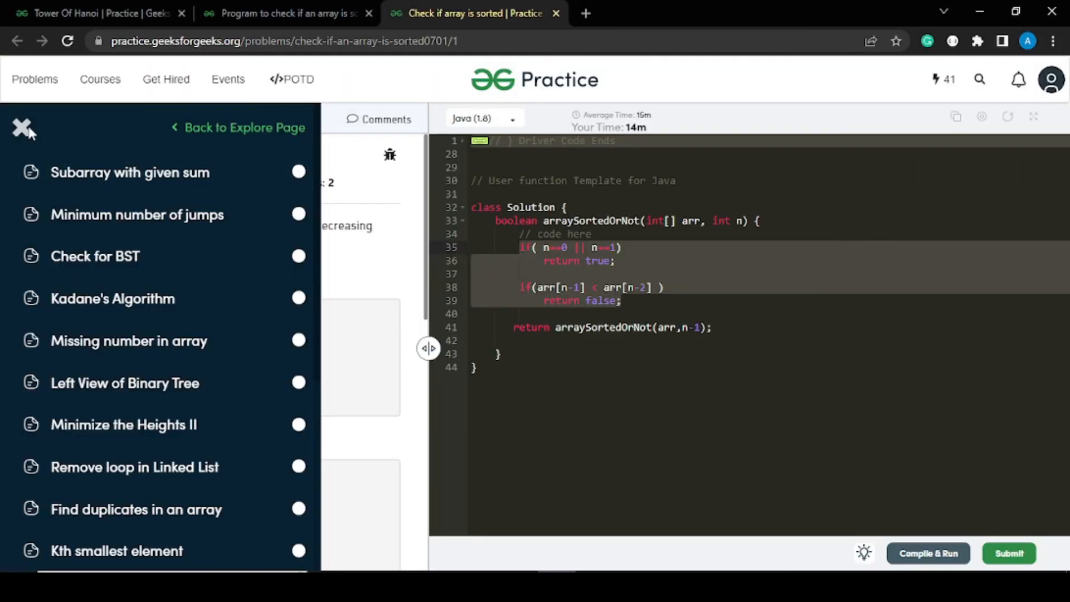
click(22, 128)
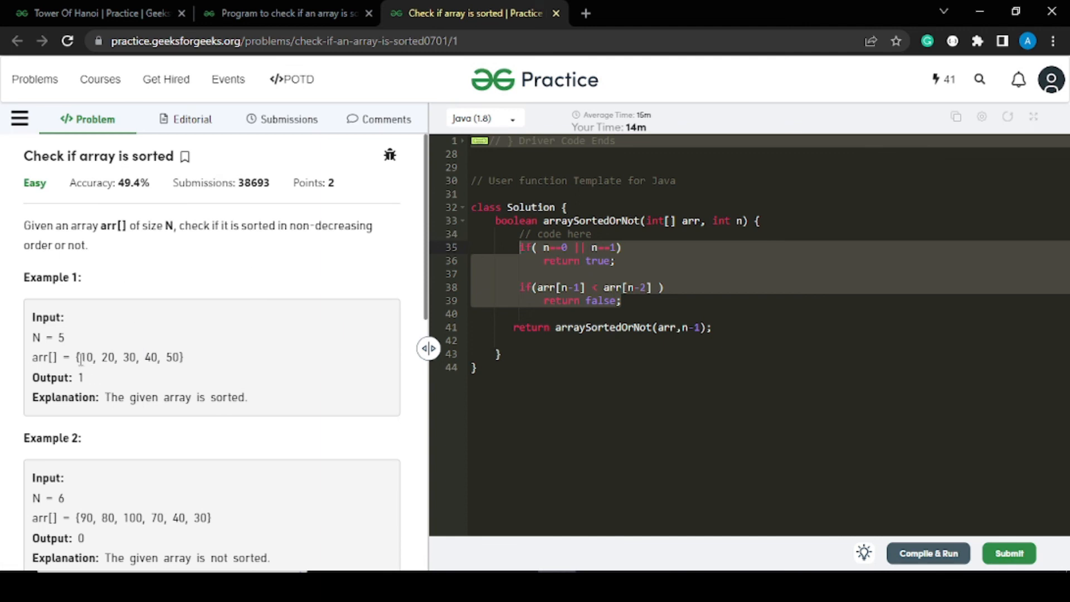
mouse_move(114, 347)
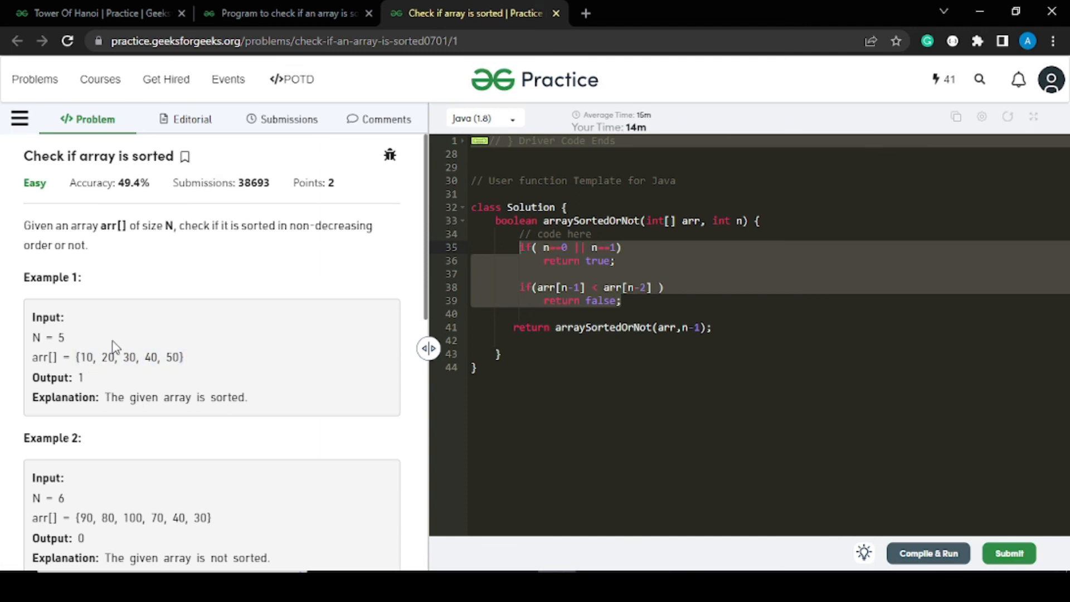
click(713, 327)
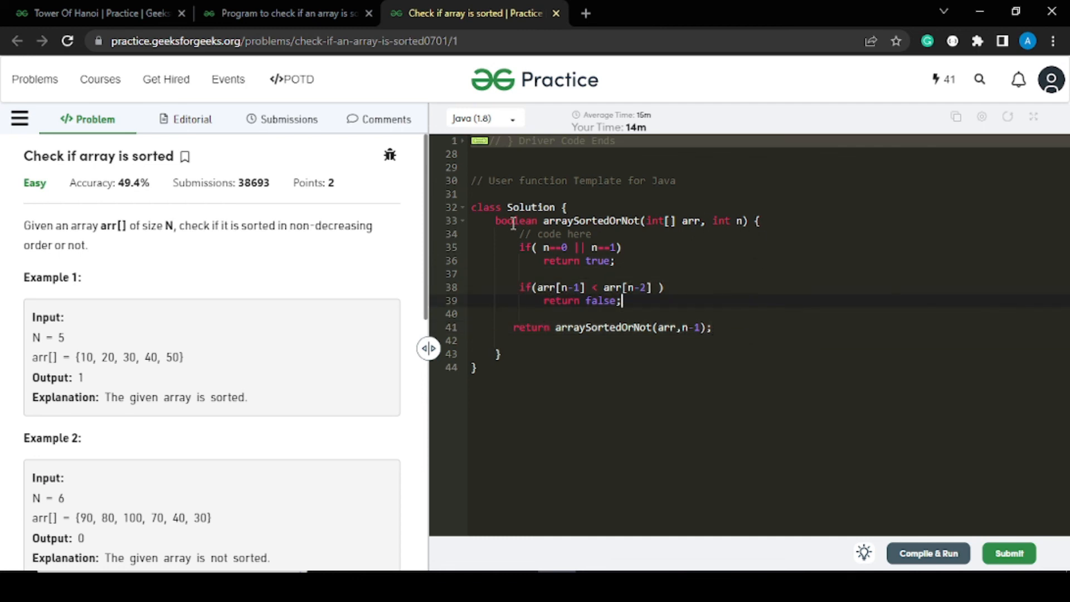
click(665, 288)
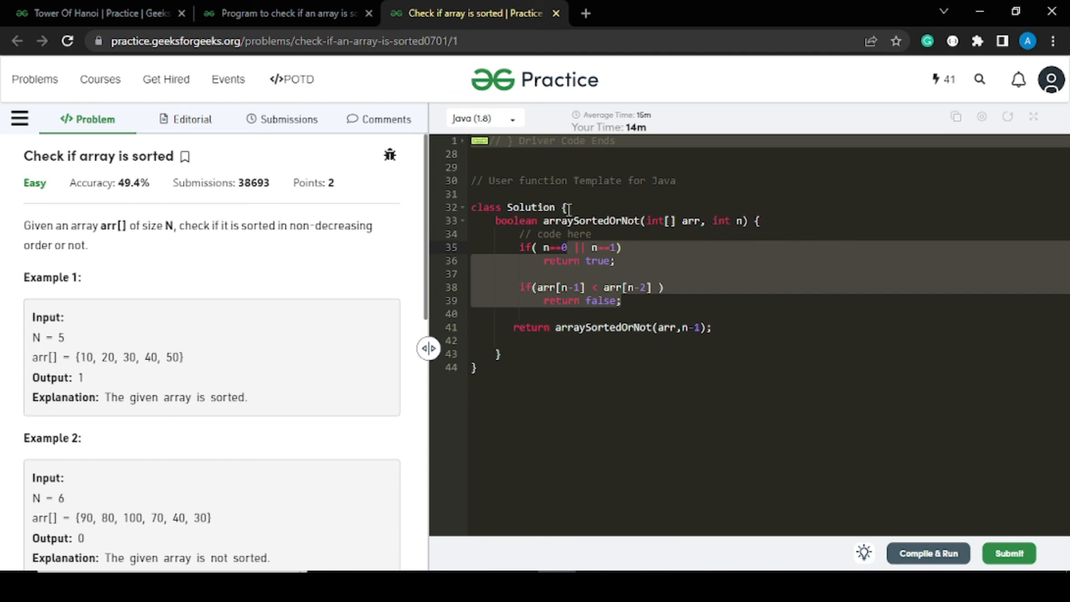
click(726, 407)
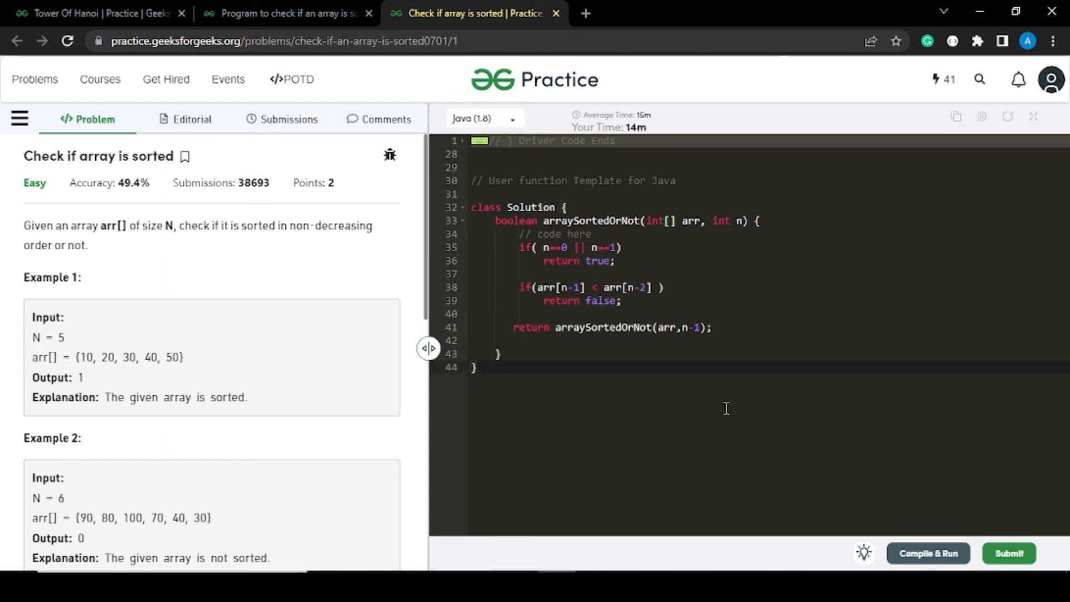